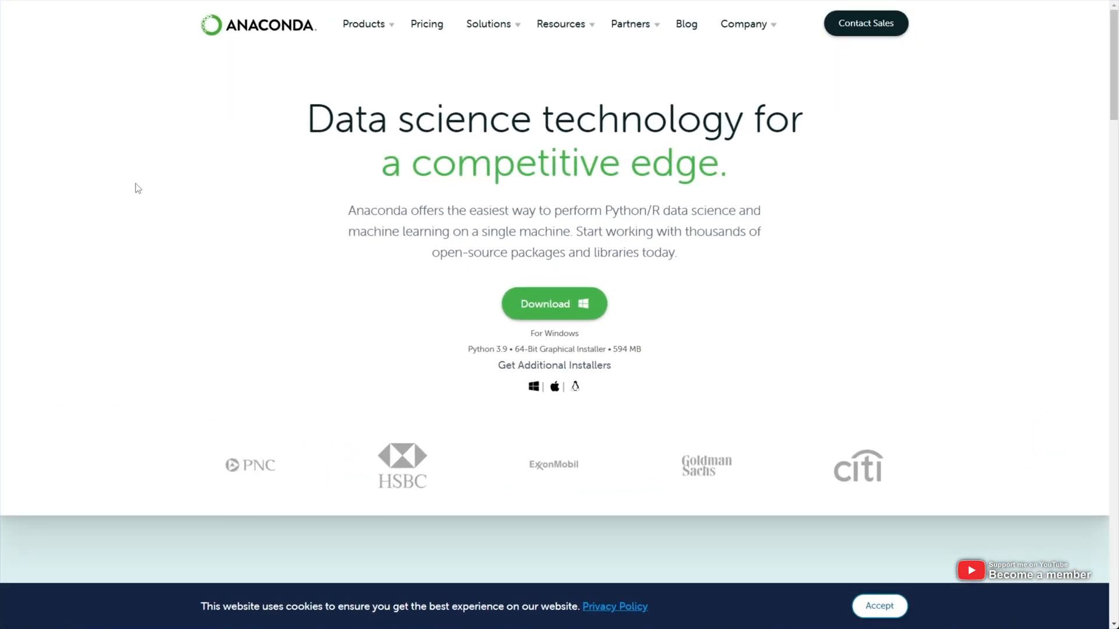
# Step: Start the Anaconda for Windows download and return to the desktop
pyautogui.click(553, 303)
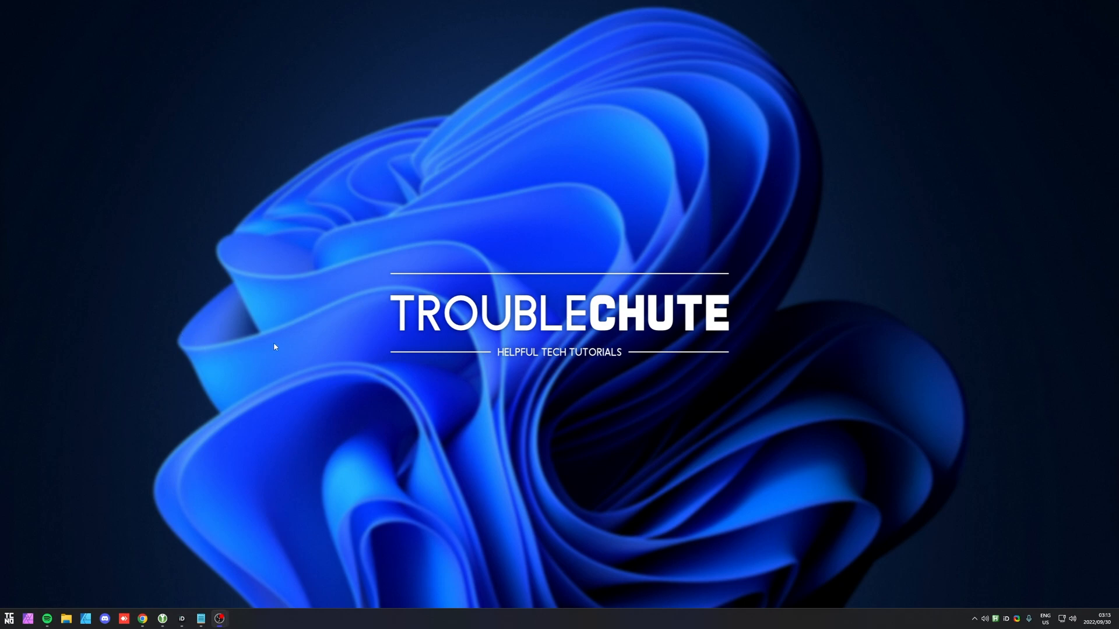
# Step: Launch Anaconda Prompt (anaconda3) from the Start menu's recently added apps
pyautogui.click(29, 617)
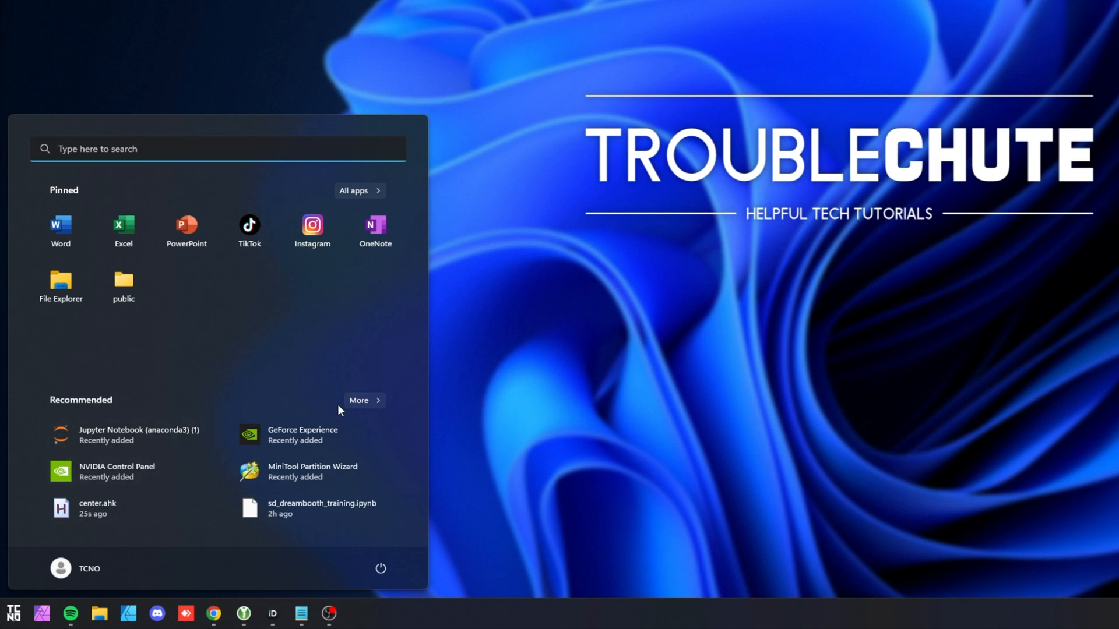
pyautogui.click(359, 401)
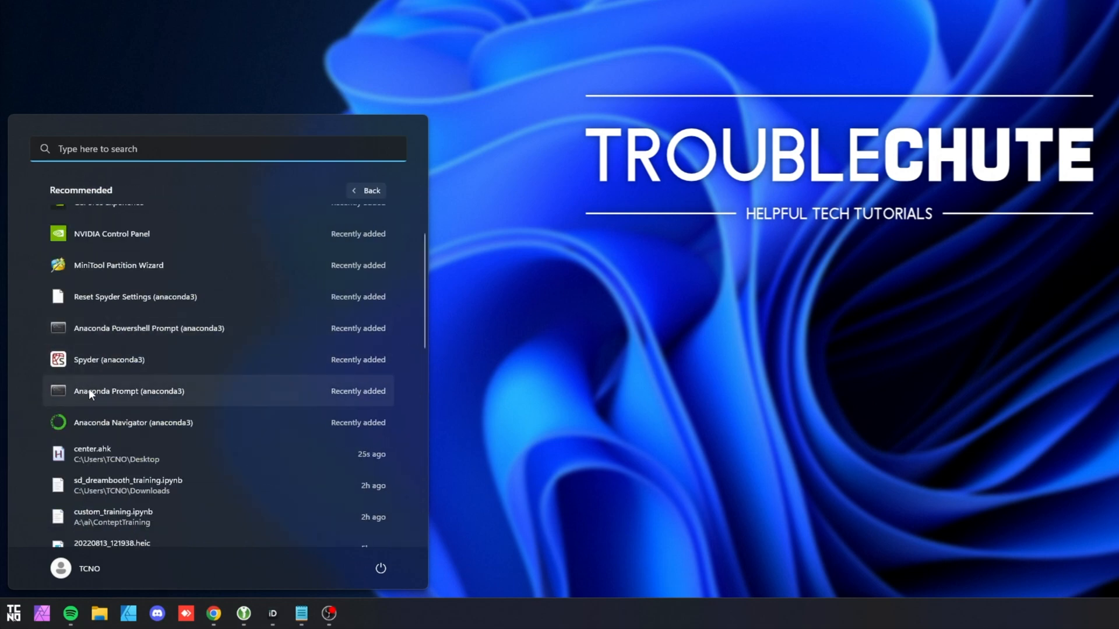
pyautogui.moveTo(162, 398)
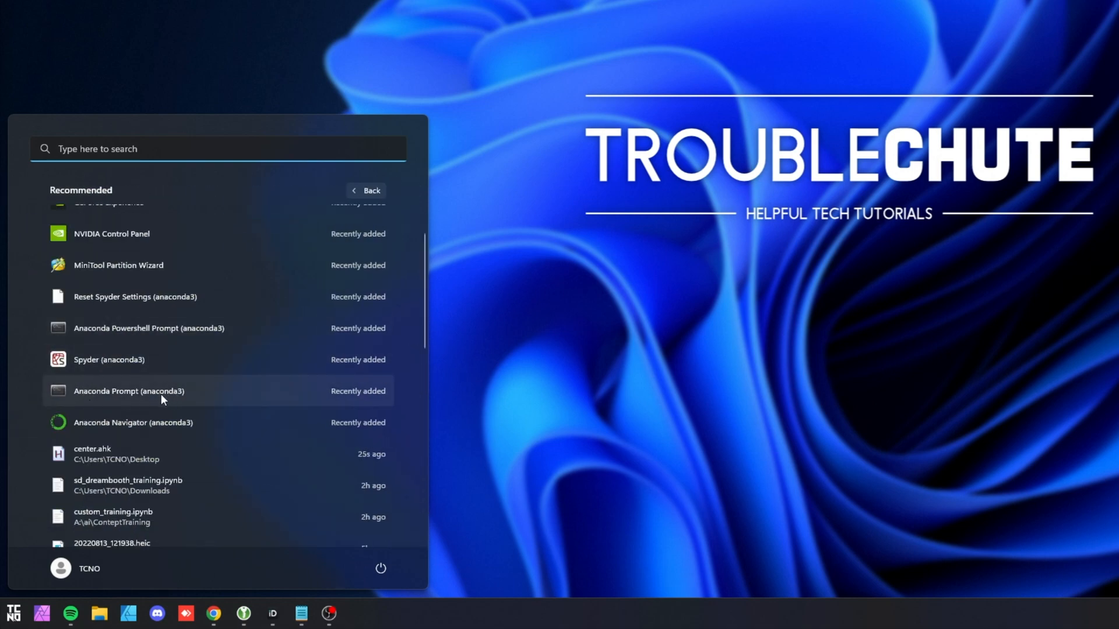
pyautogui.click(128, 391)
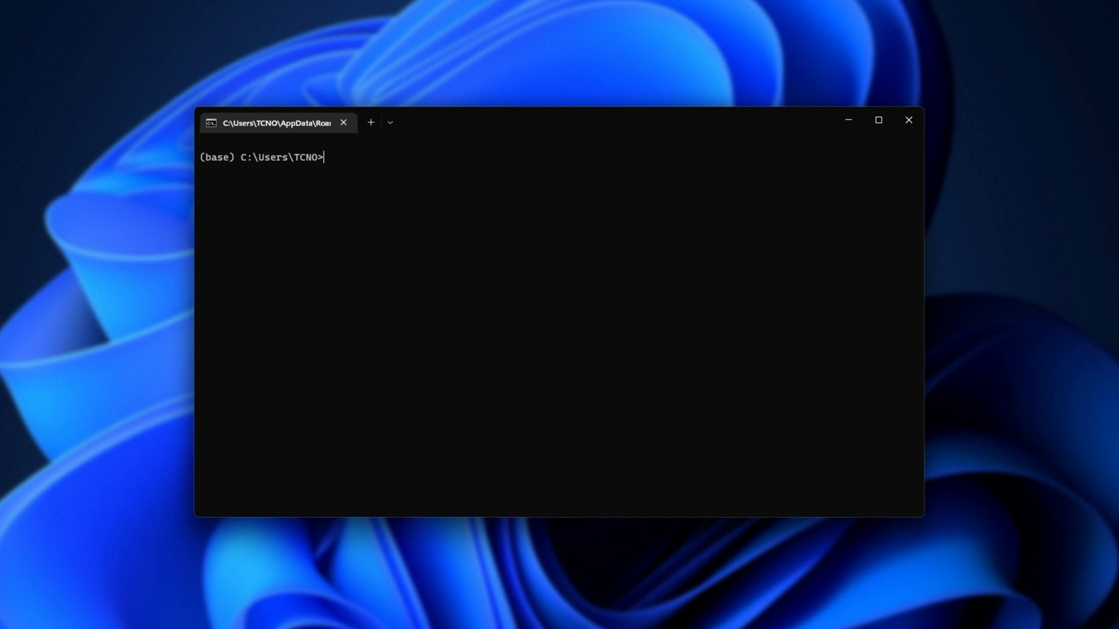
# Step: Enter 'conda install ipykernel' in Anaconda Prompt
pyautogui.write('conda install')
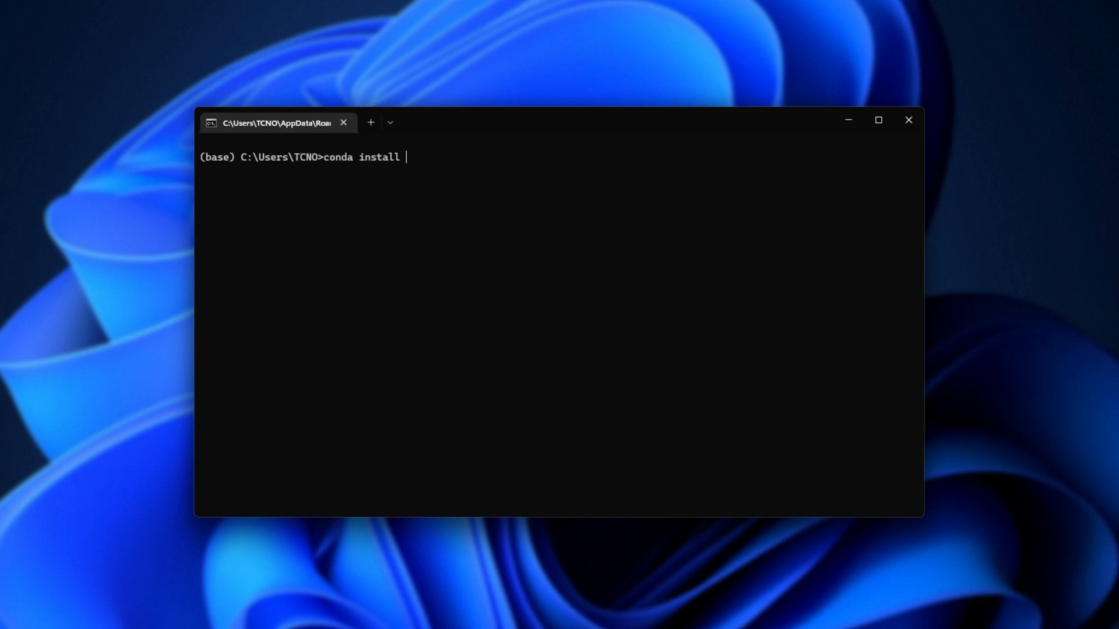
pyautogui.write('ipy')
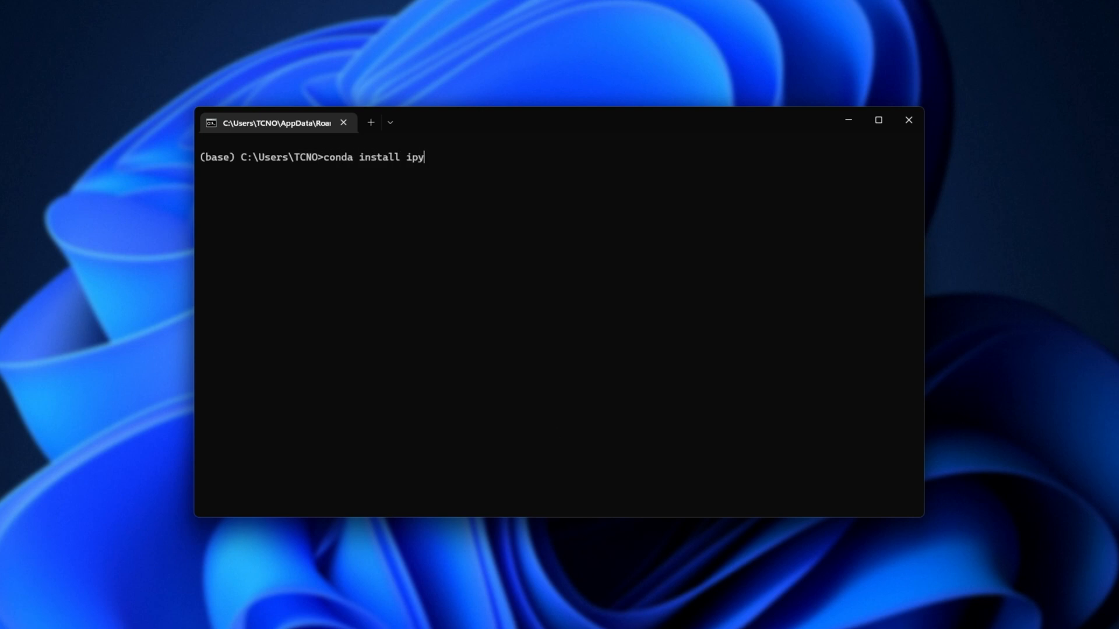
pyautogui.write('kernel')
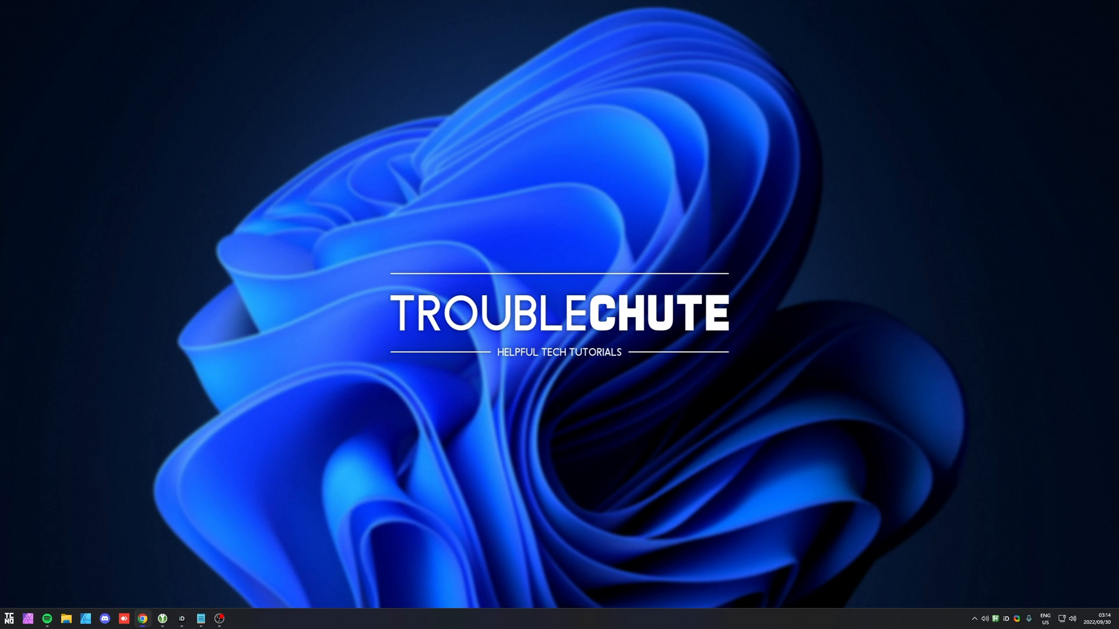
pyautogui.moveTo(334, 283)
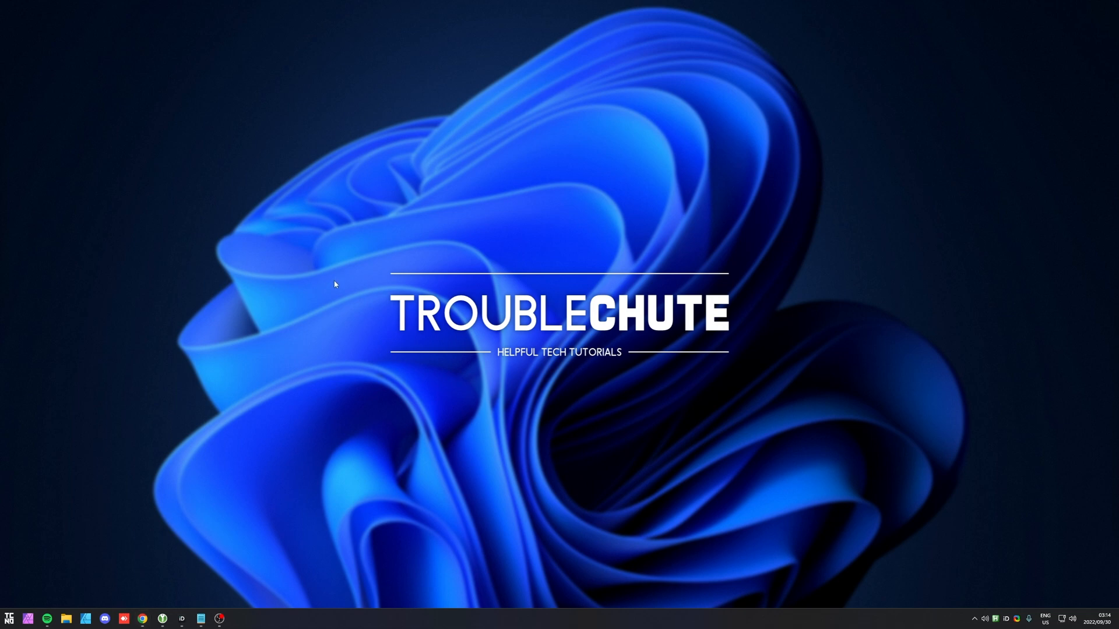
pyautogui.moveTo(236, 402)
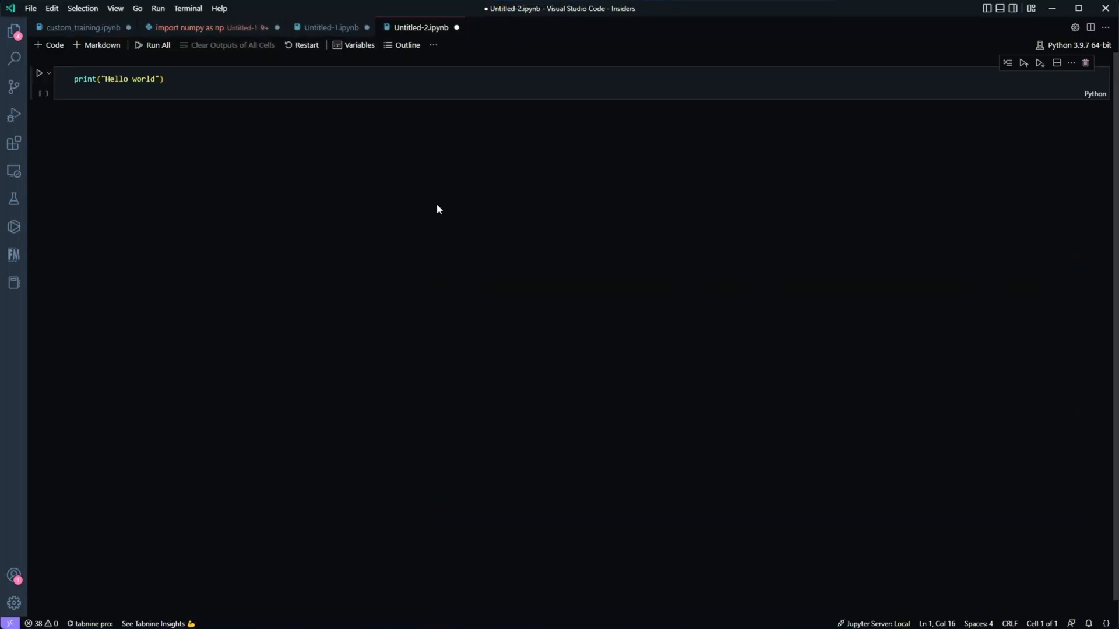
pyautogui.moveTo(13, 142)
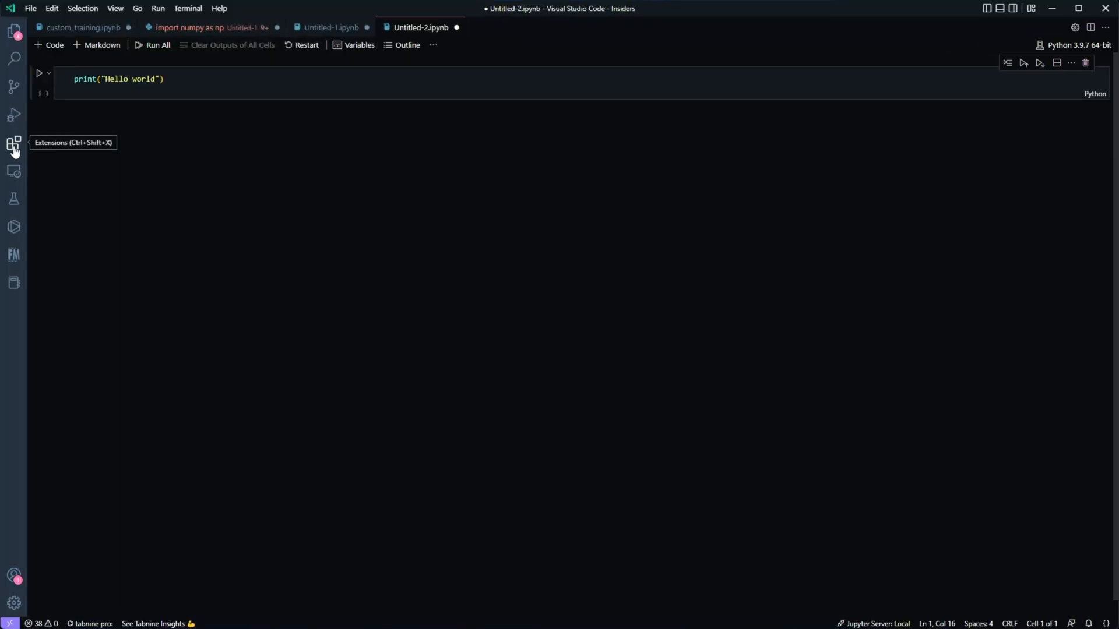
# Step: Search extensions for 'python' and check Microsoft's Python extension details
pyautogui.click(13, 142)
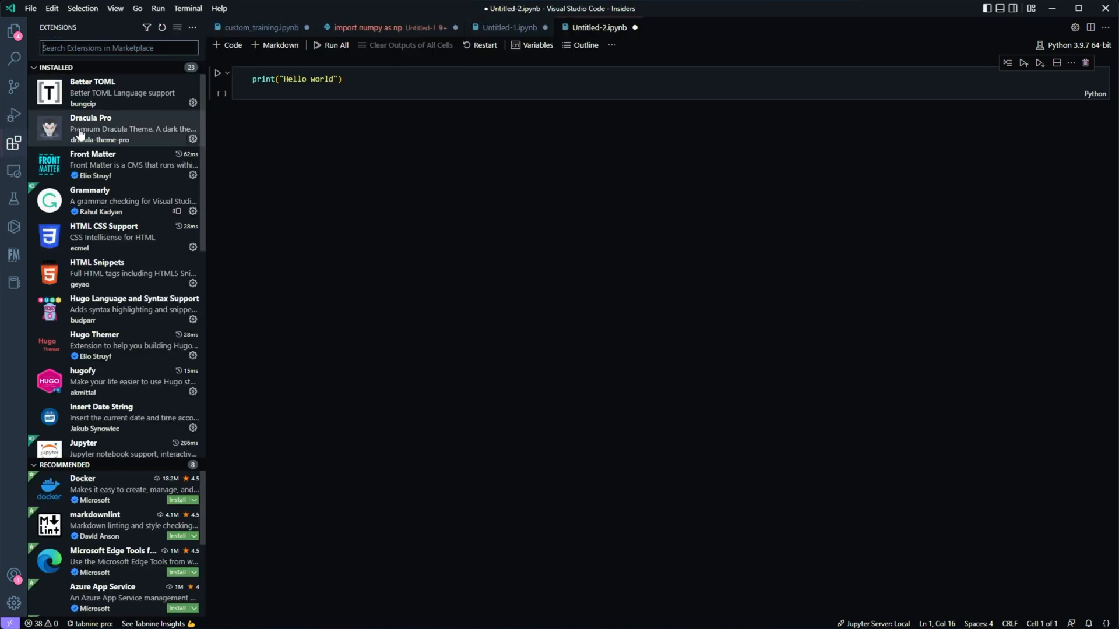
pyautogui.write('python')
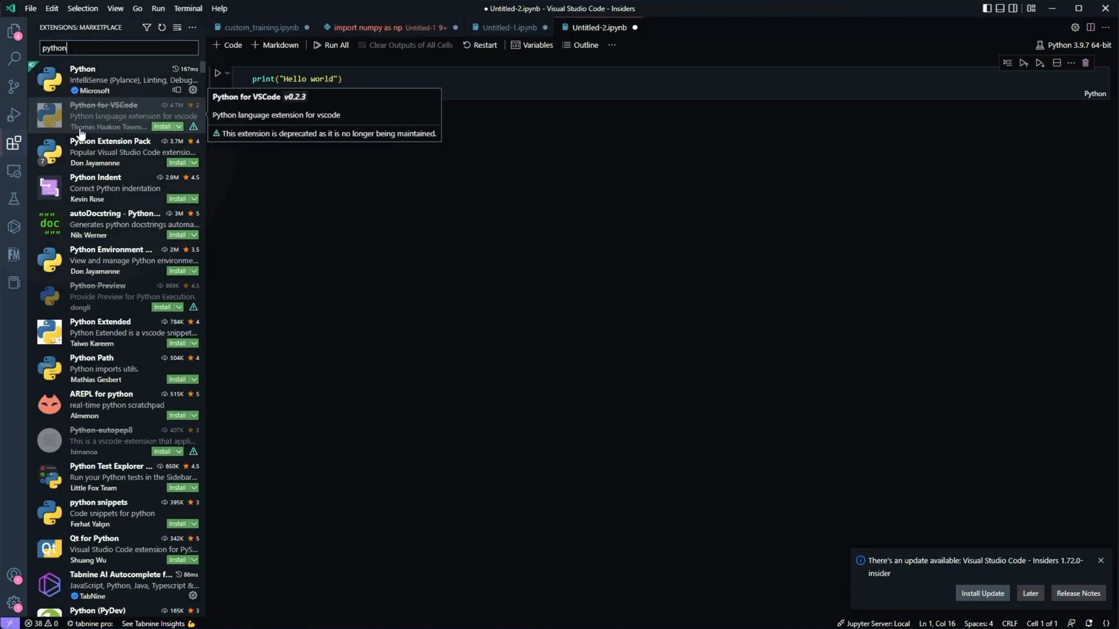
pyautogui.click(107, 78)
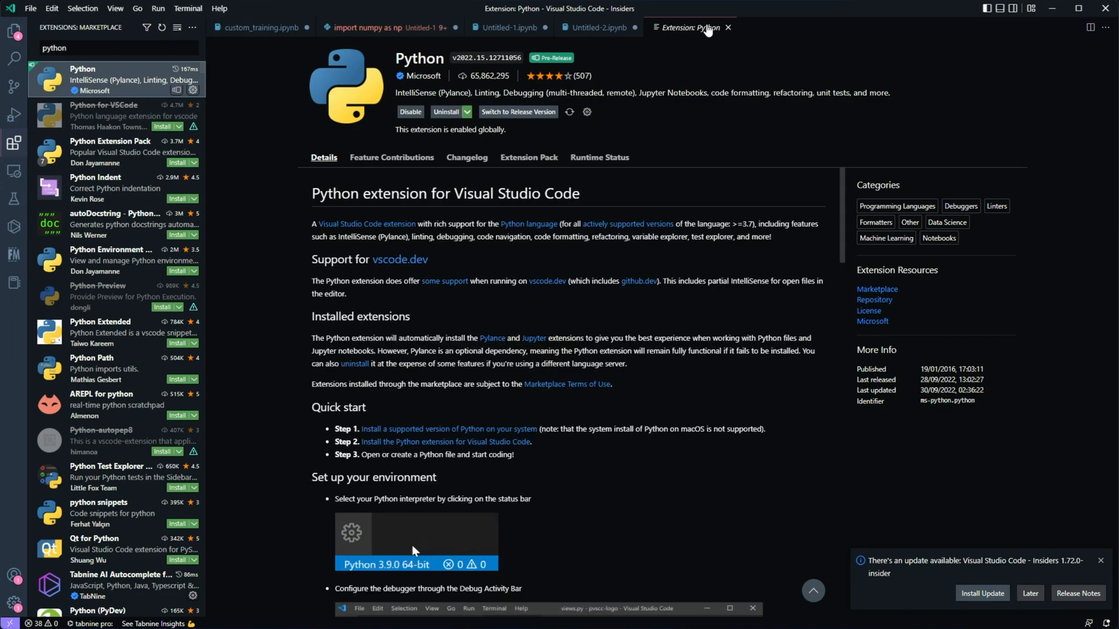
pyautogui.click(598, 27)
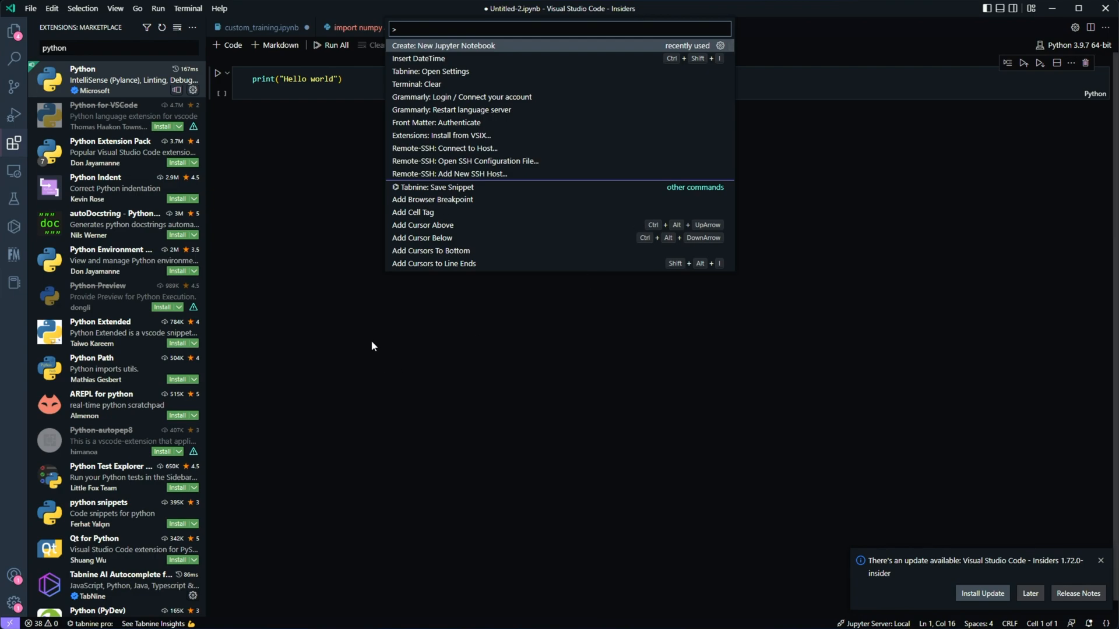
# Step: Create a new Jupyter notebook, hide the Extensions sidebar, and check the cell language
pyautogui.write('new note')
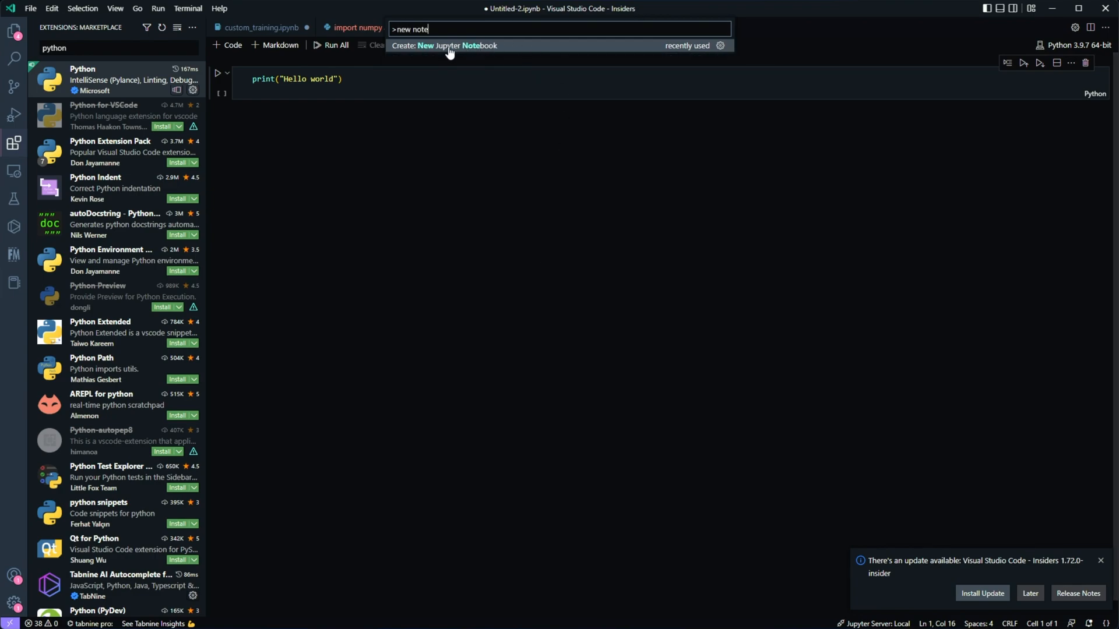
pyautogui.click(442, 45)
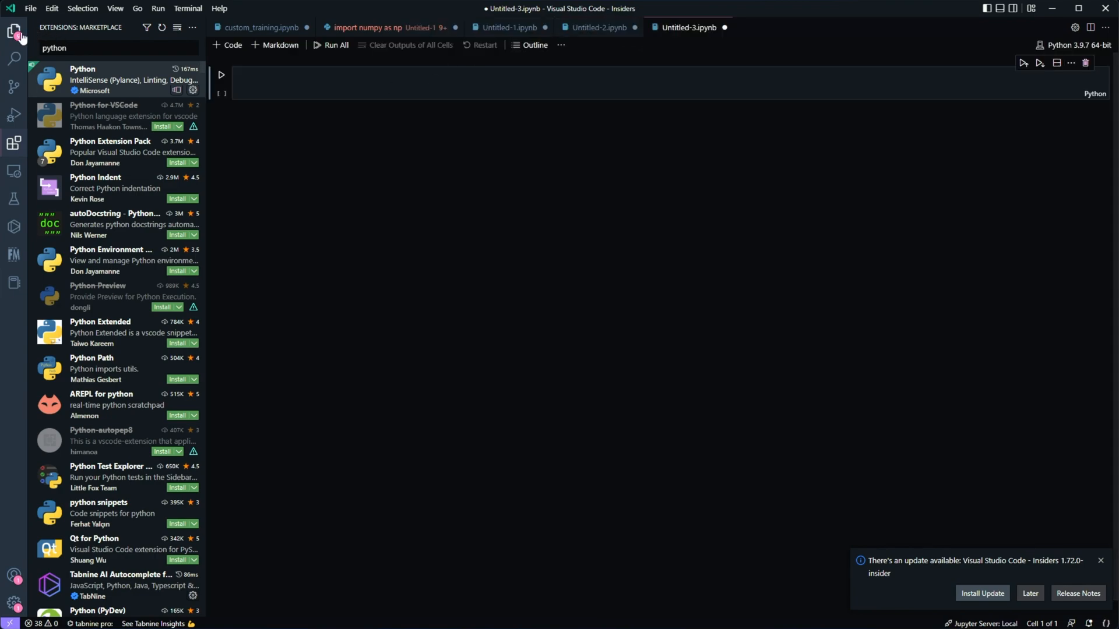
pyautogui.click(14, 143)
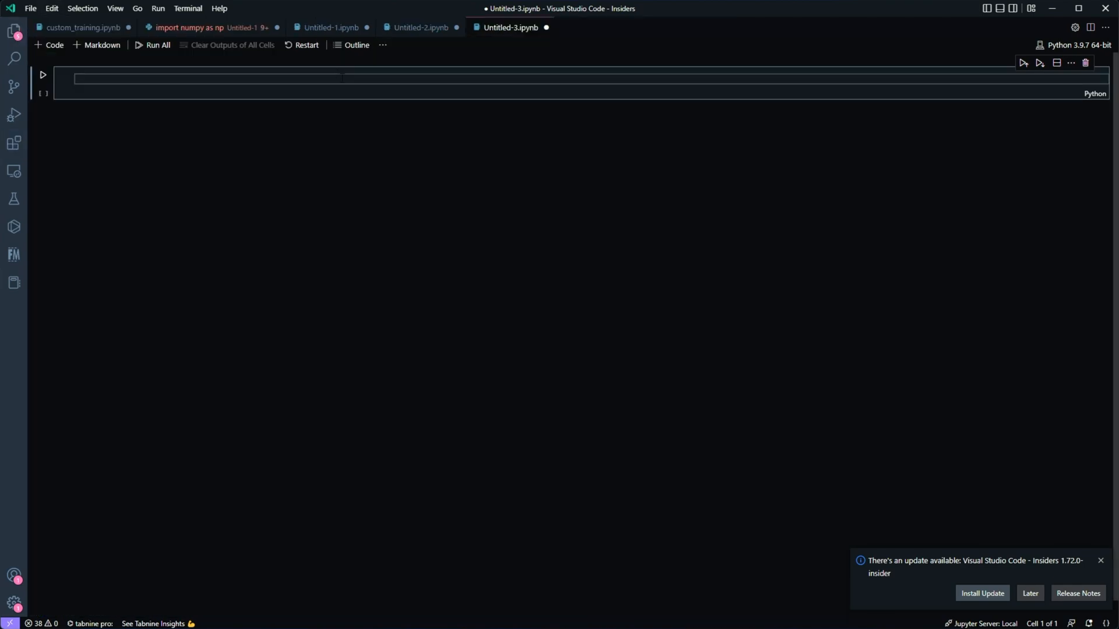
pyautogui.click(1095, 93)
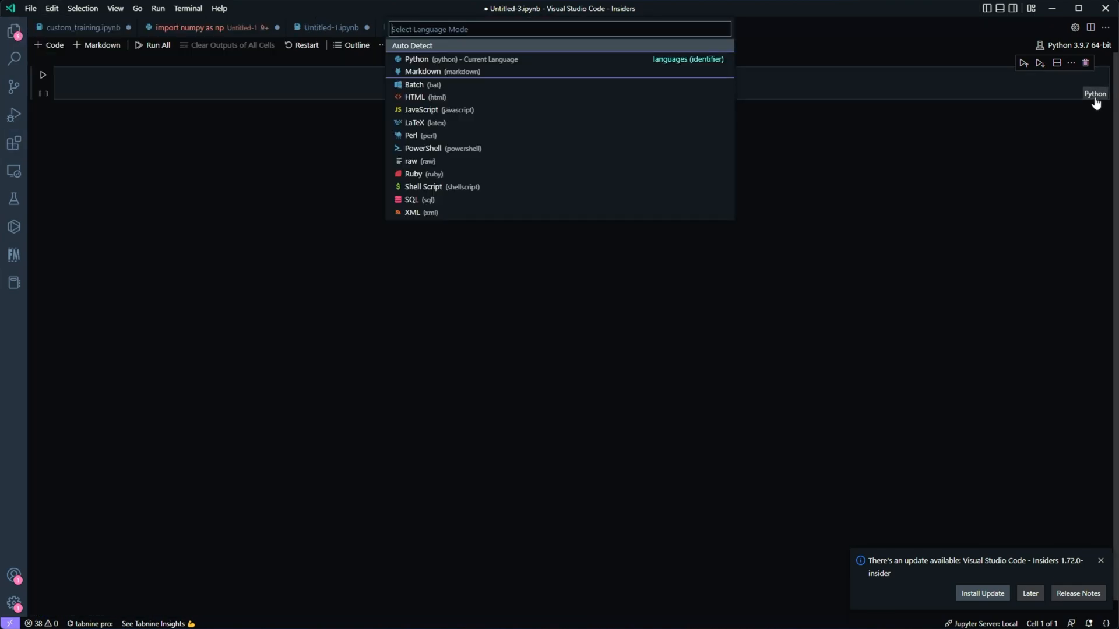
pyautogui.moveTo(439, 71)
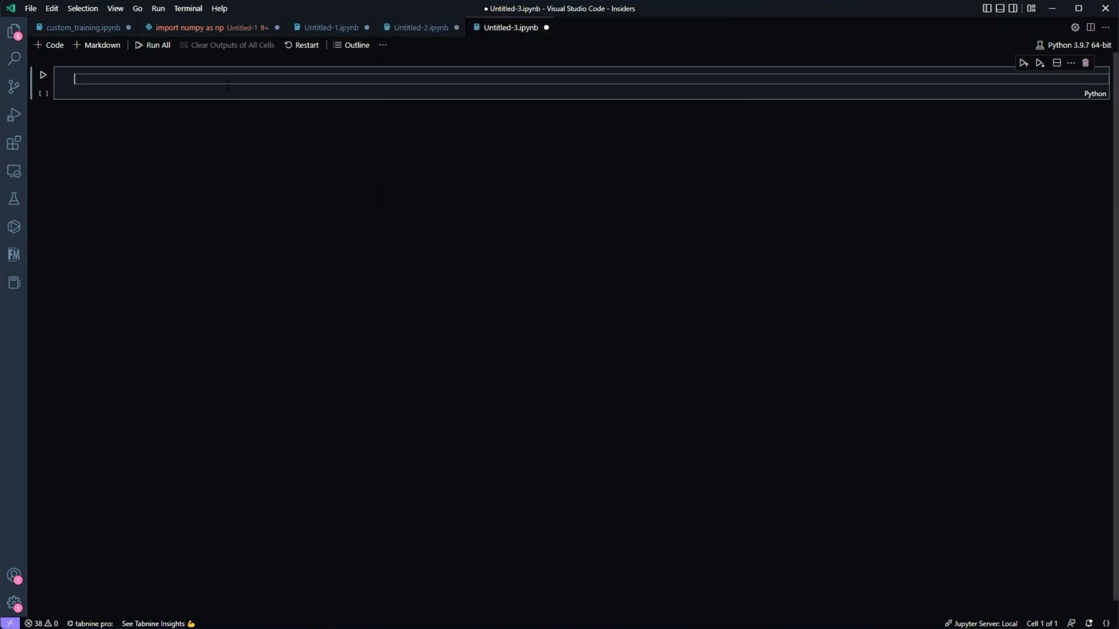
# Step: Type print("Hello world!") into the first notebook cell
pyautogui.write('print("Hello world!")')
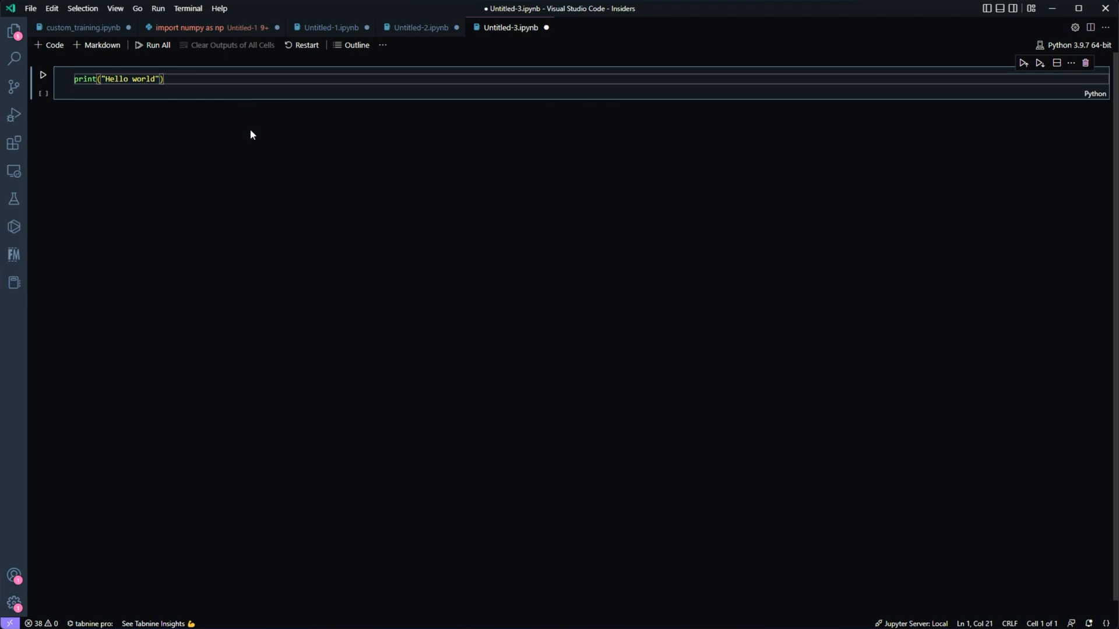
pyautogui.moveTo(219, 356)
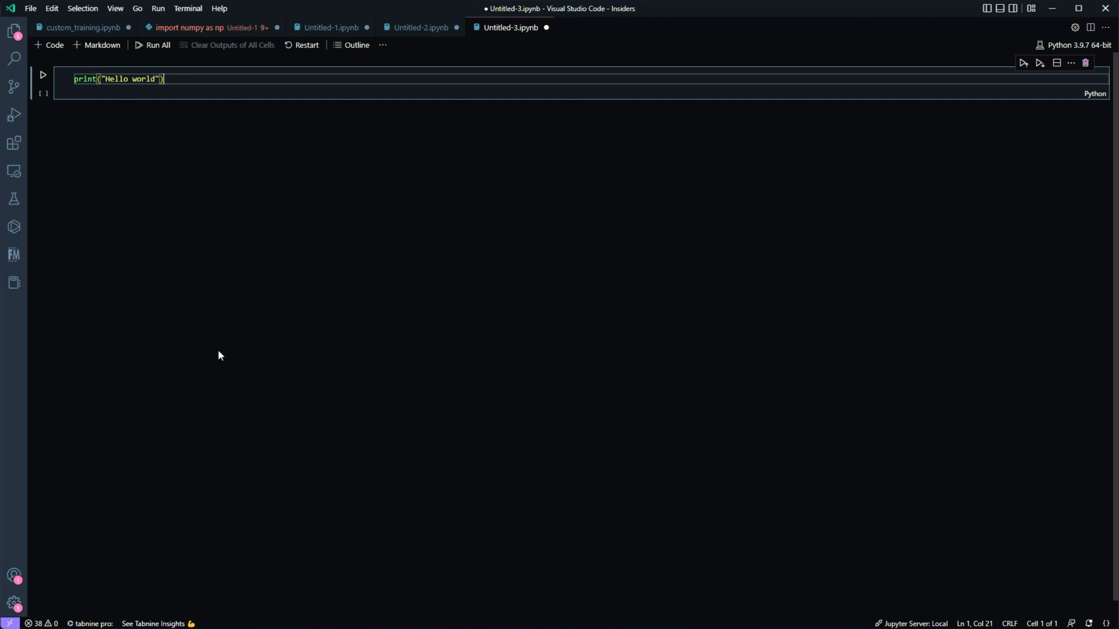
pyautogui.moveTo(38, 624)
pyautogui.write('>interpreter')
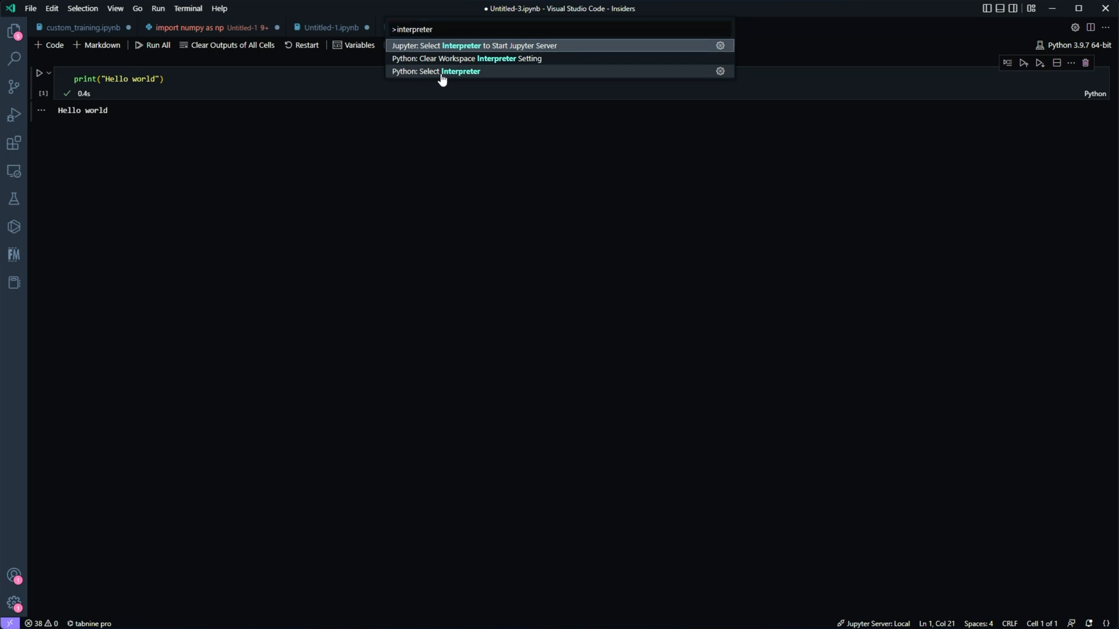
# Step: Select the Anaconda Python 3.9.7 interpreter and rerun the print cell
pyautogui.click(436, 70)
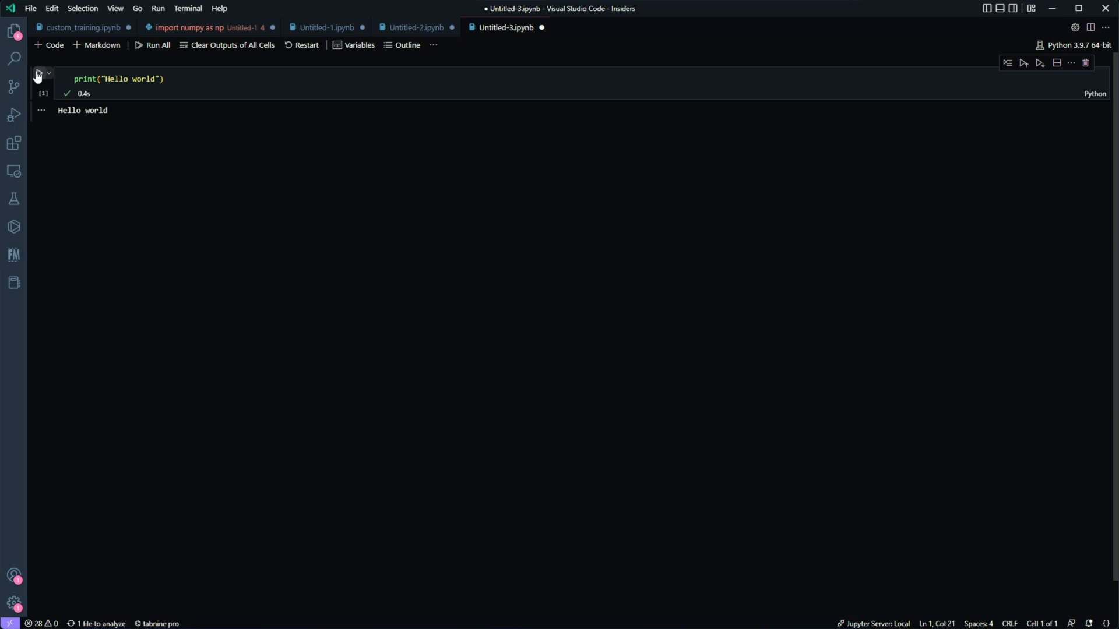
pyautogui.click(39, 73)
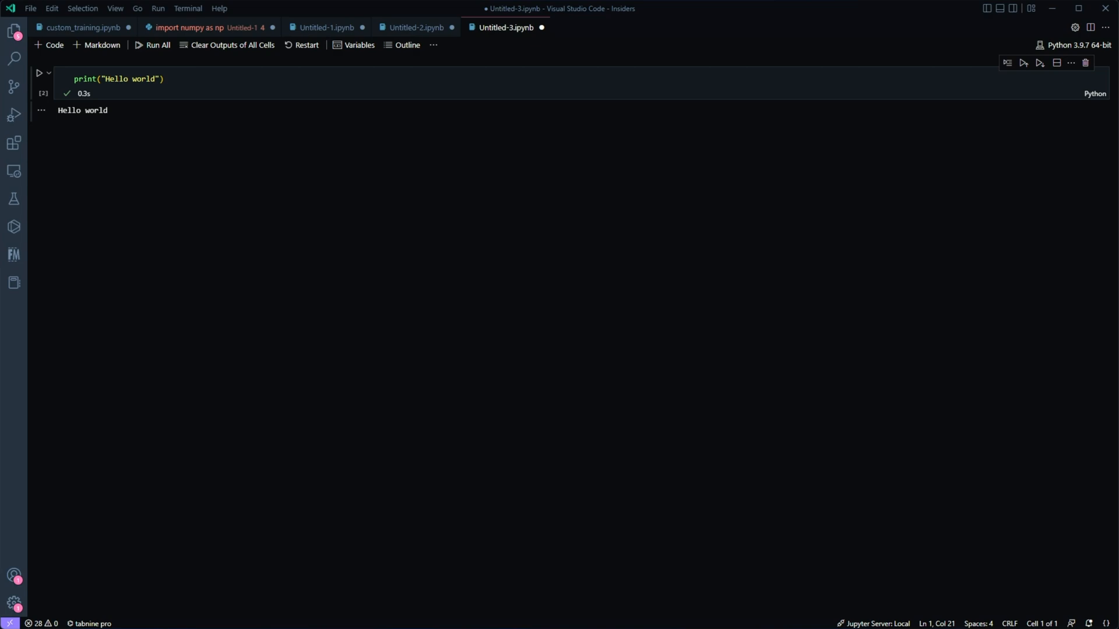
pyautogui.moveTo(496, 235)
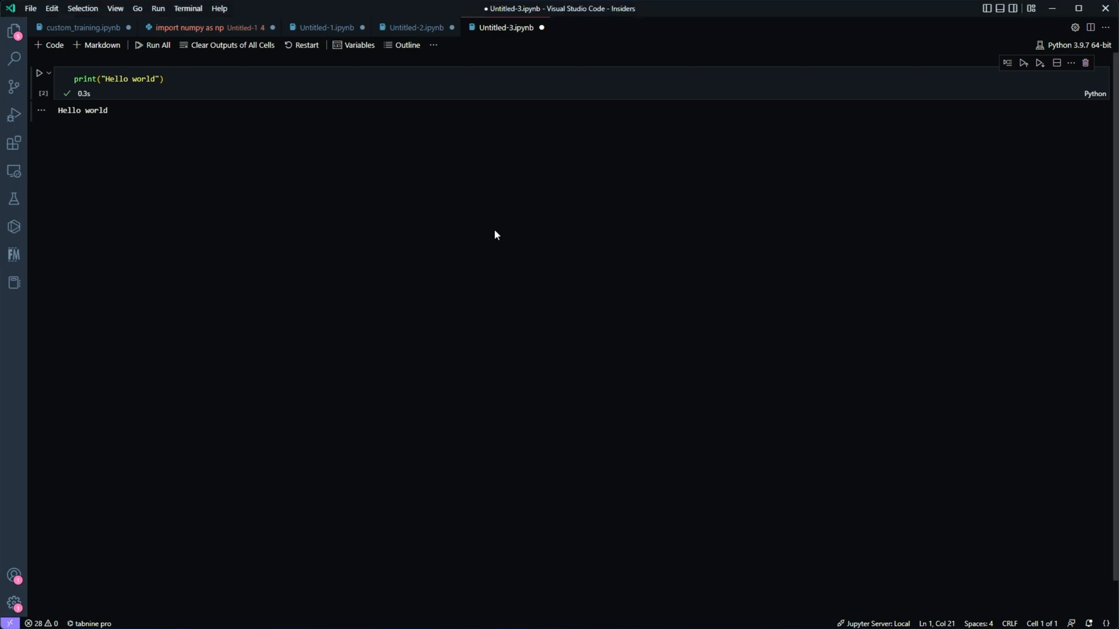
pyautogui.moveTo(519, 32)
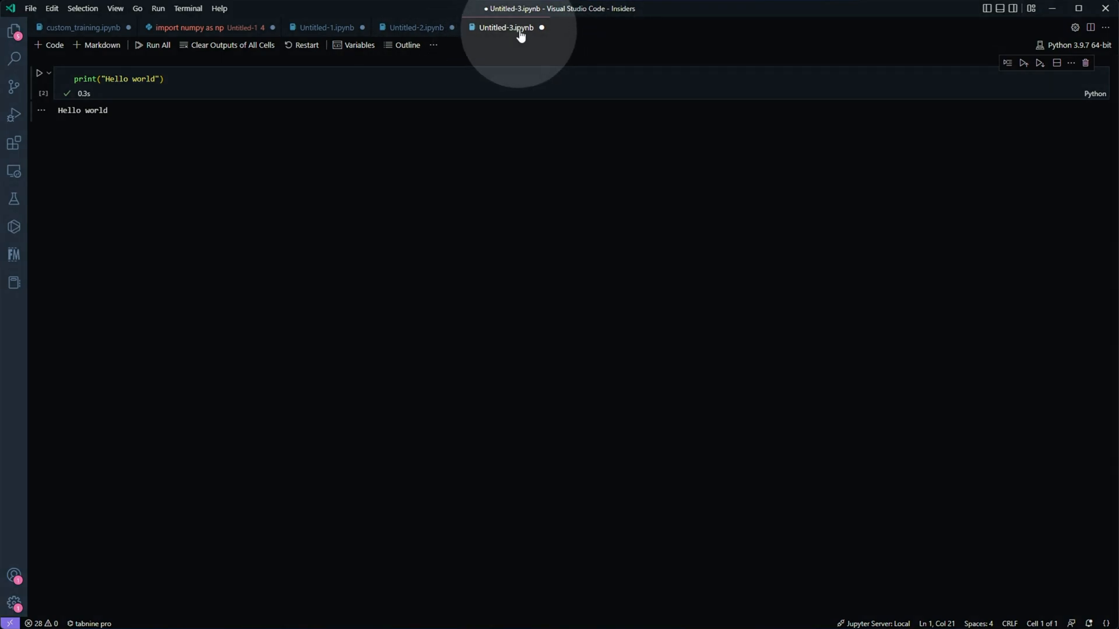
pyautogui.moveTo(489, 219)
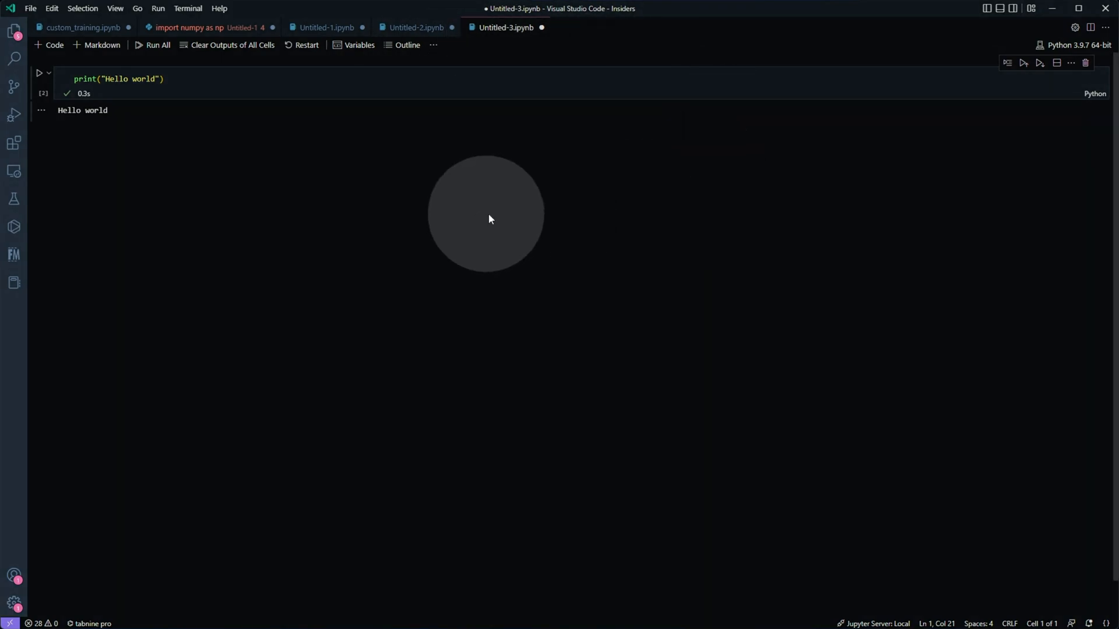